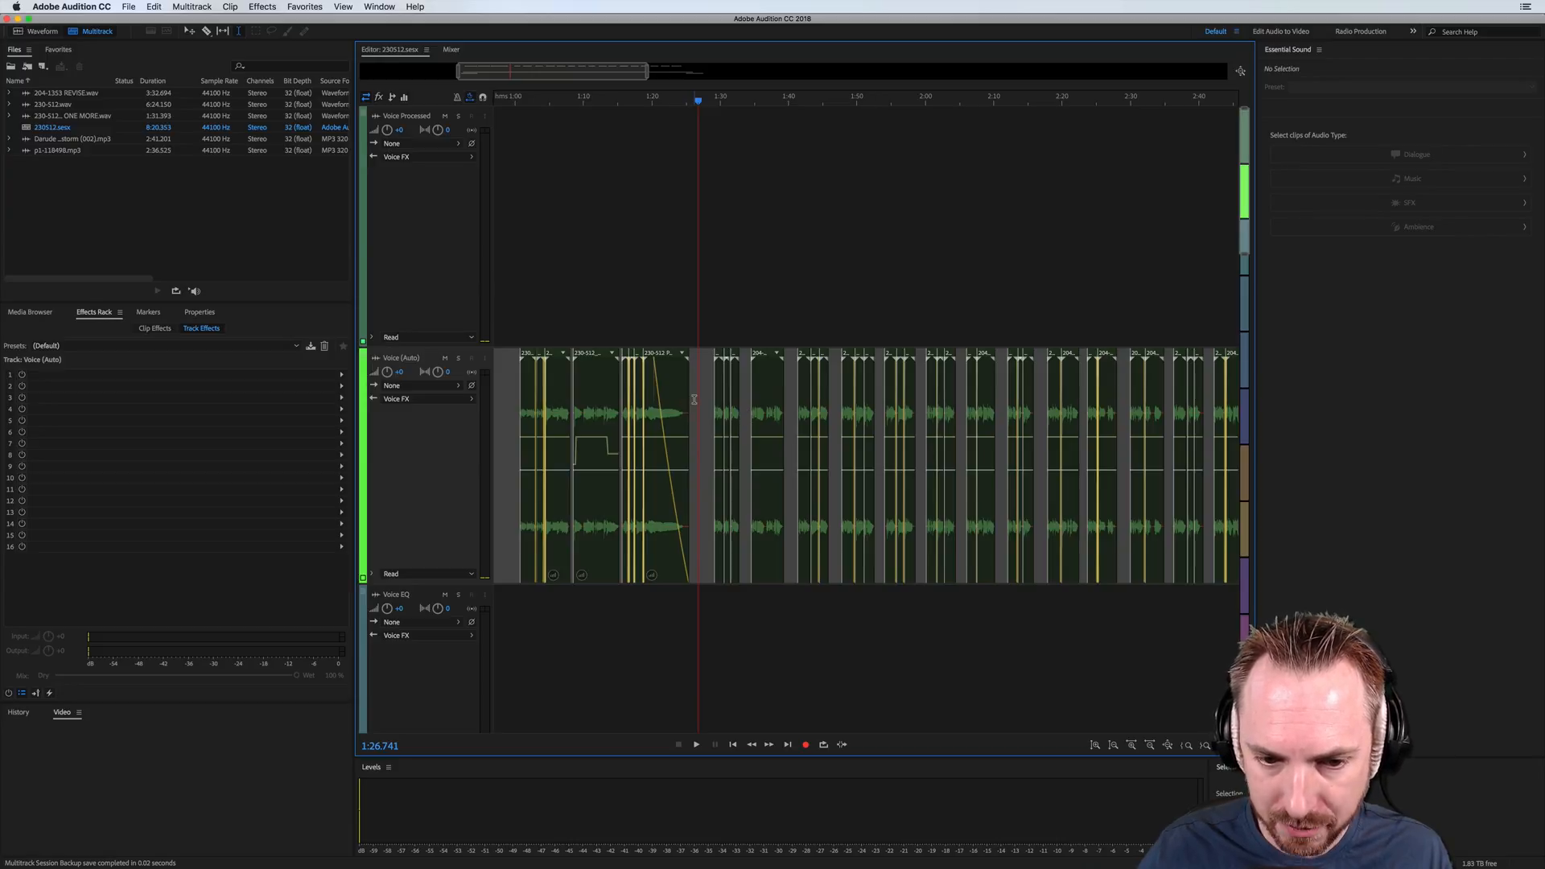
Ripple delete the empty gap at the playhead on the Voice (Auto) track.
right_click(697, 399)
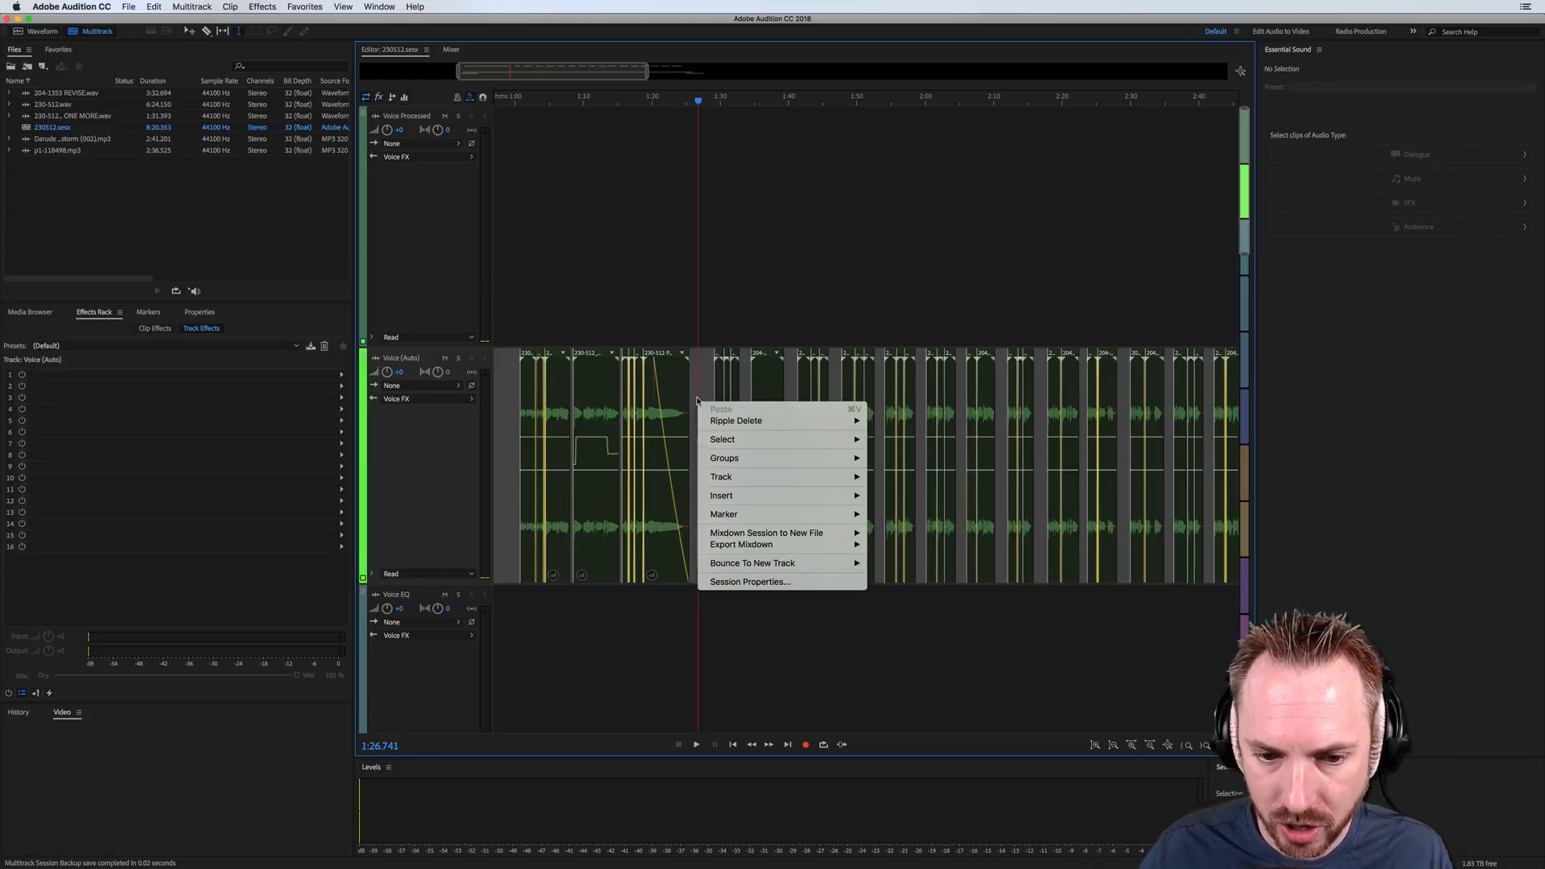
mouse_move(735, 421)
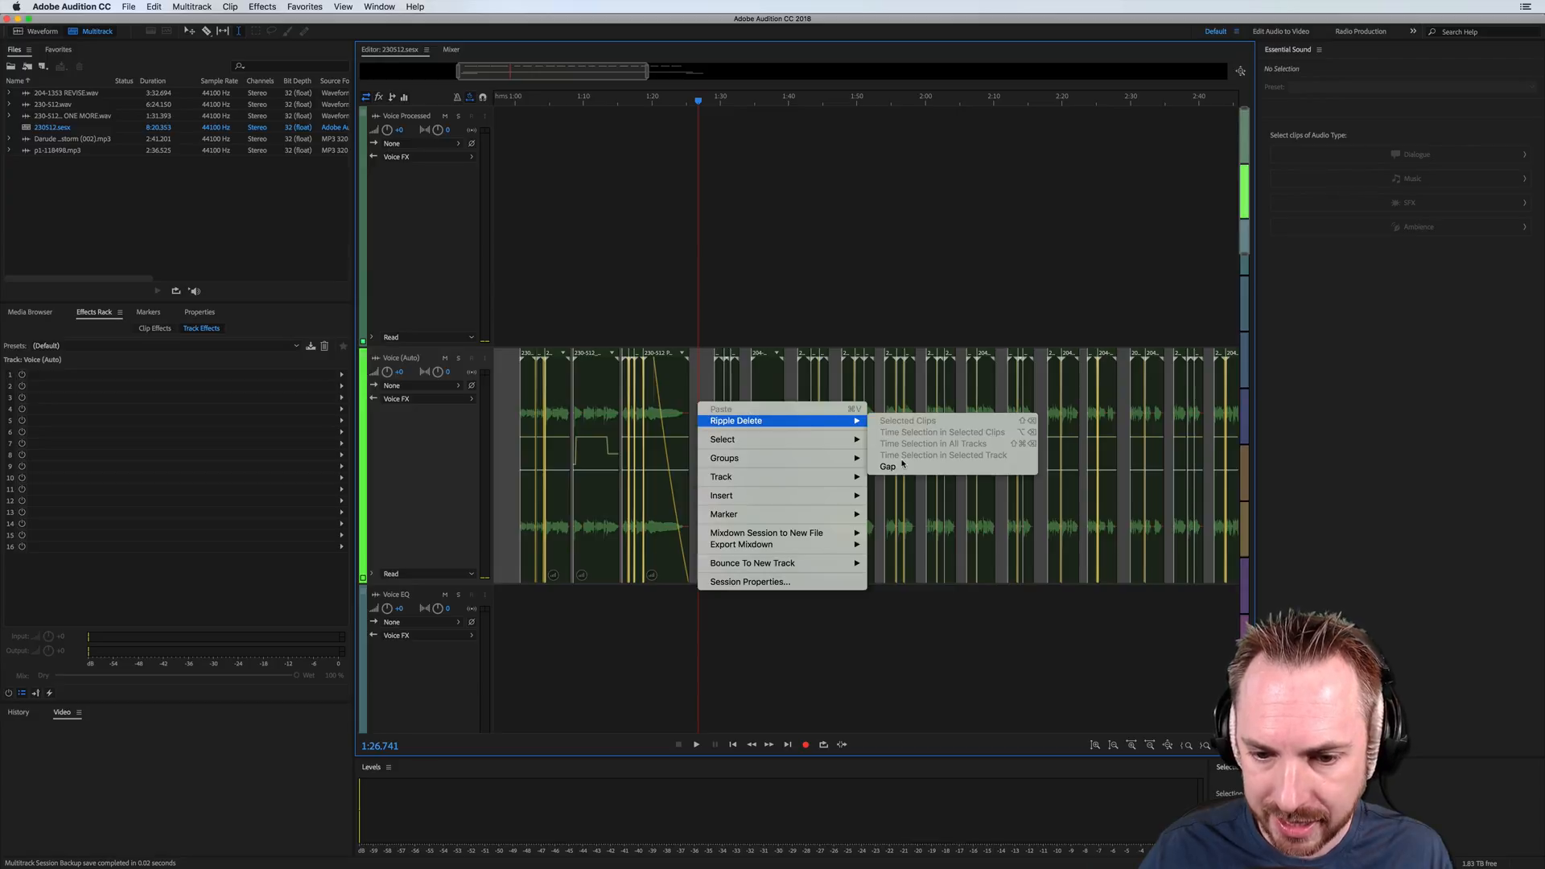
click(888, 466)
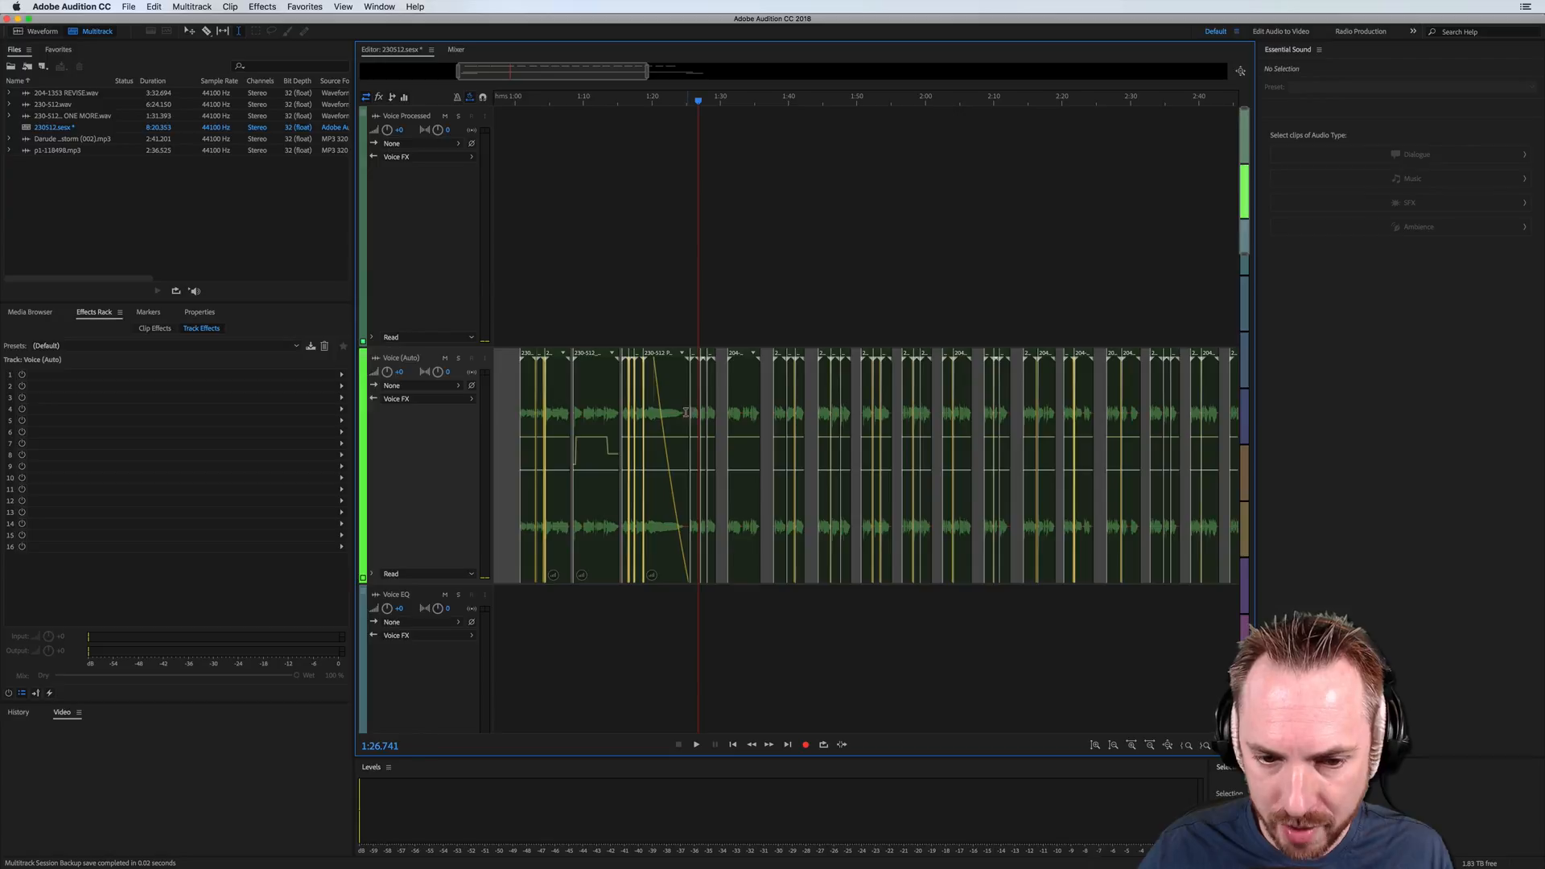
right_click(687, 412)
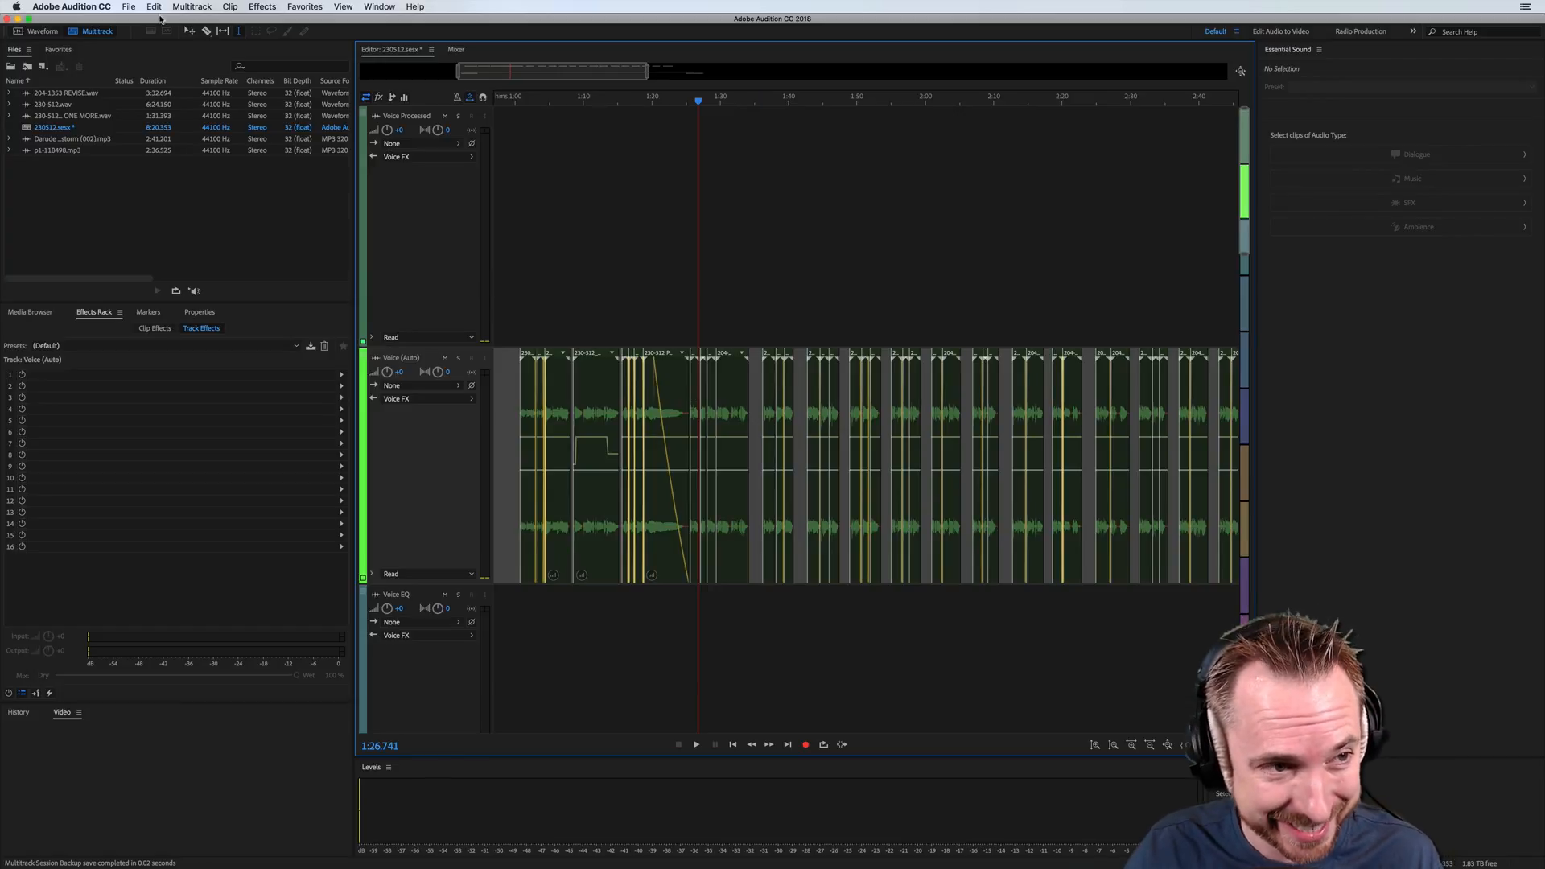
In Keyboard Shortcuts, search 'gap' and assign a shortcut to Ripple Delete Gap in Selected Track.
click(157, 7)
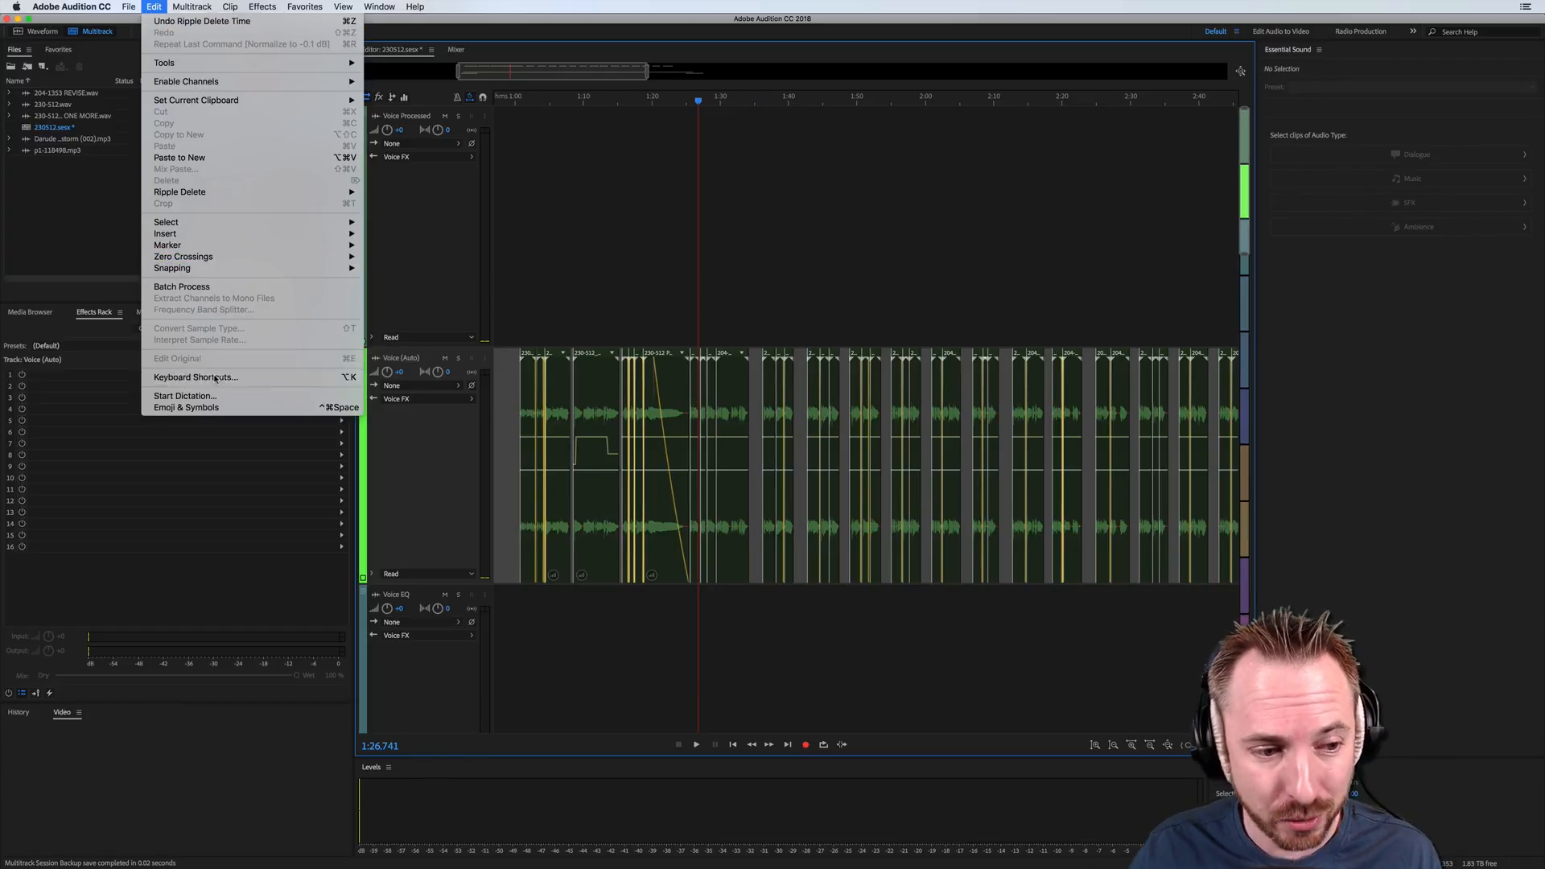
click(196, 377)
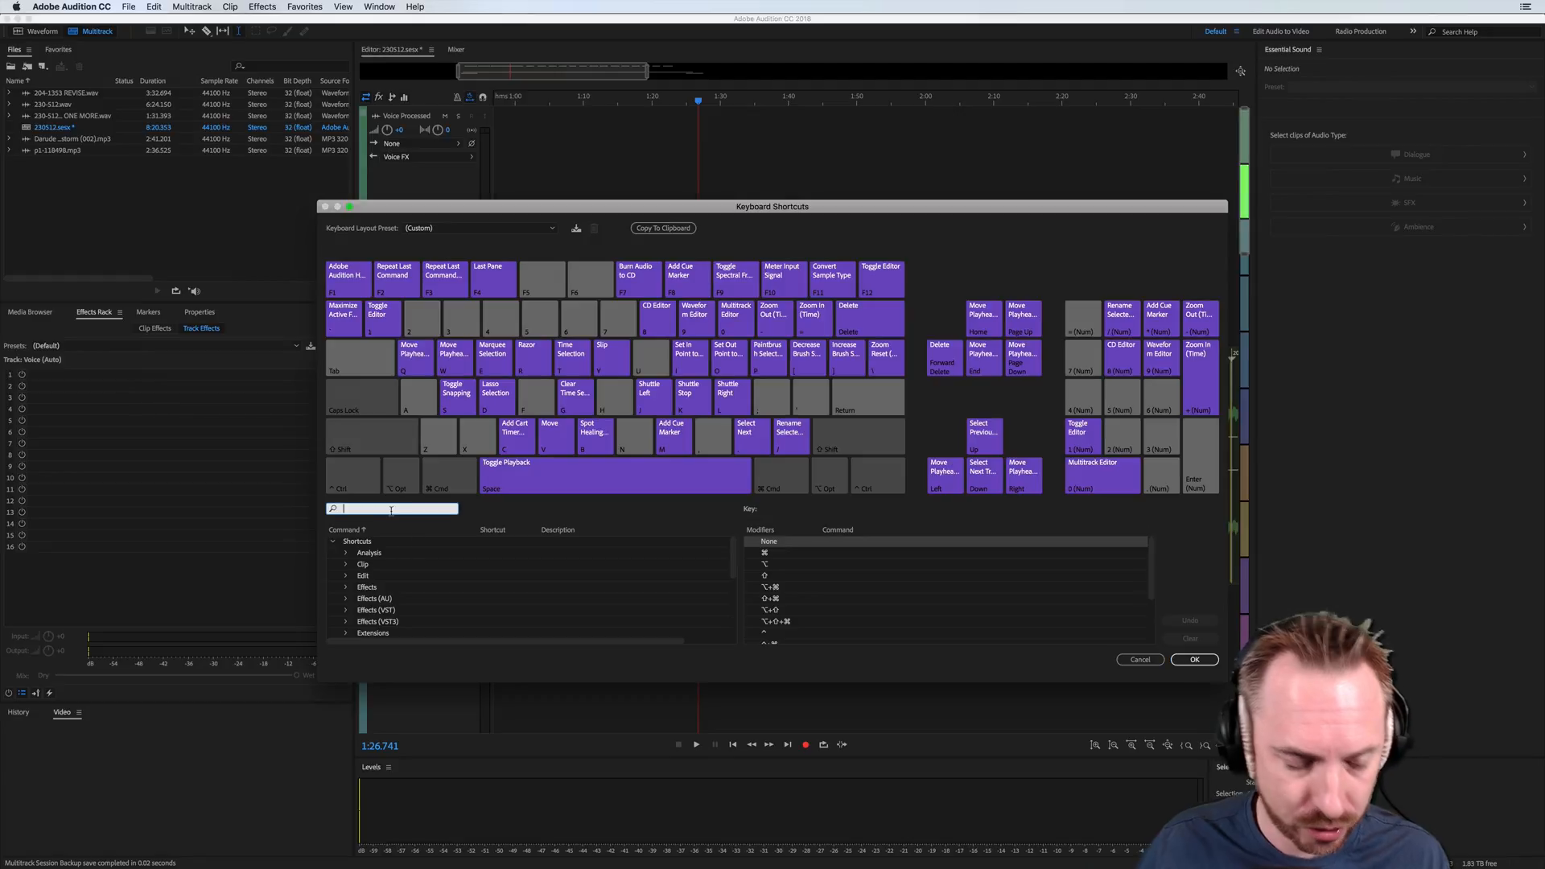
text(gap)
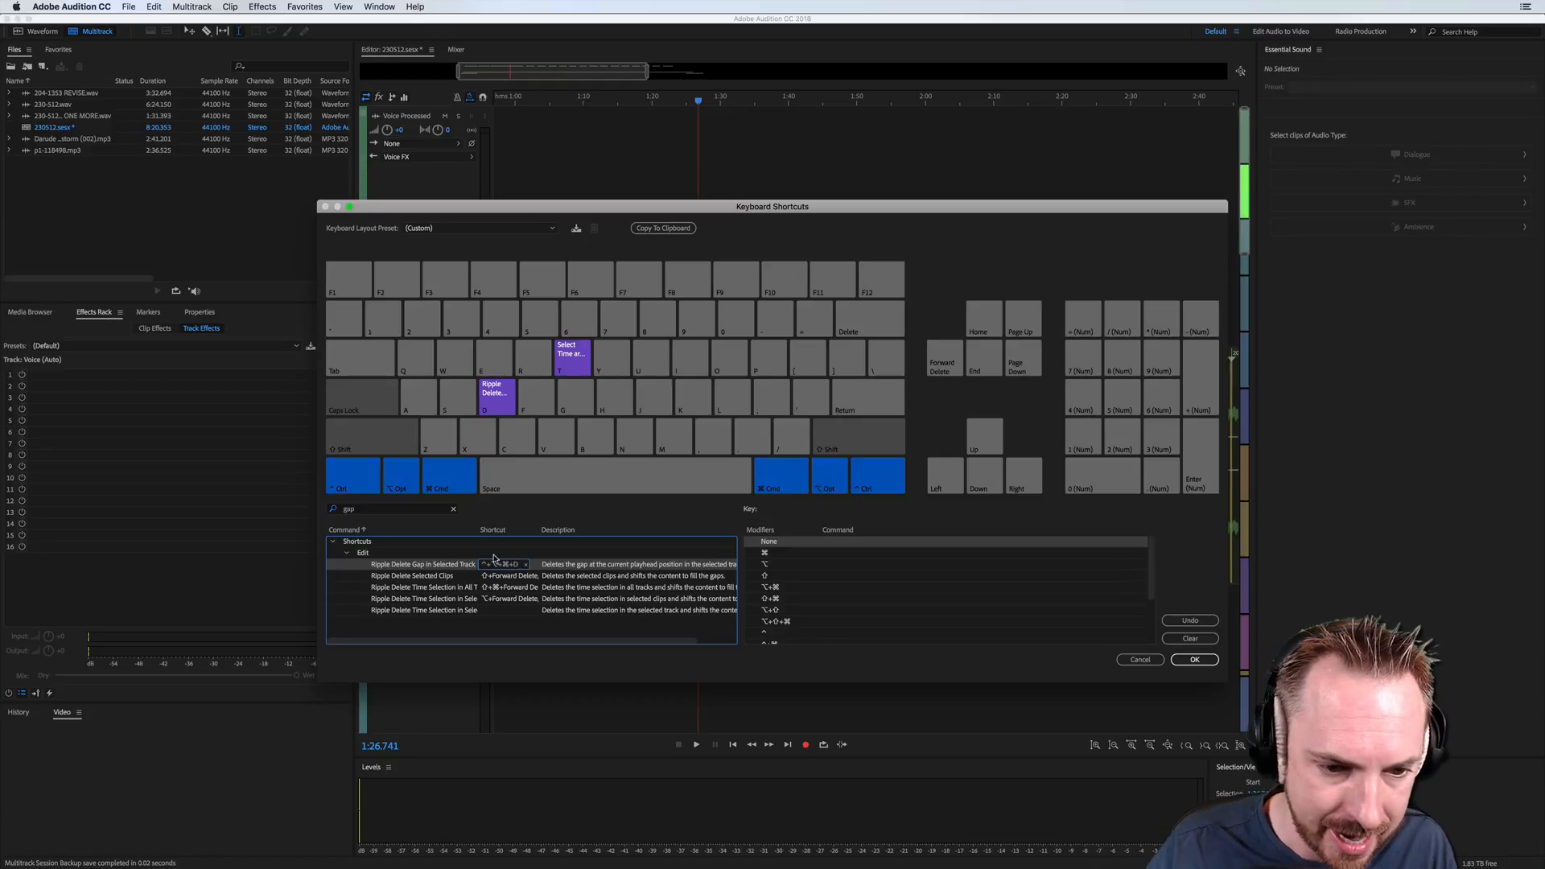
click(1195, 660)
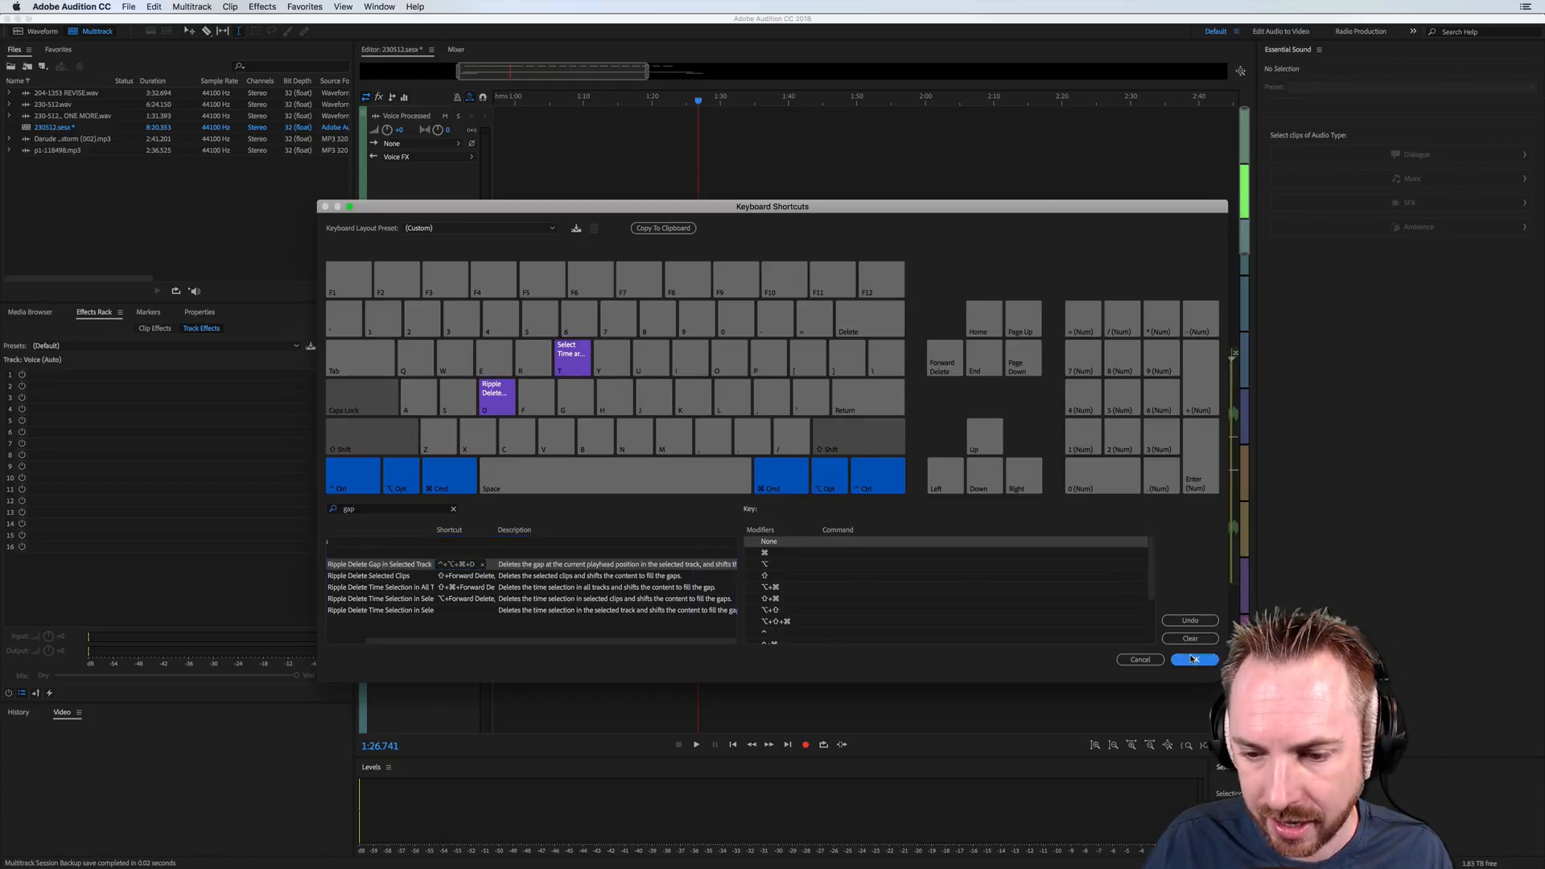
click(1194, 660)
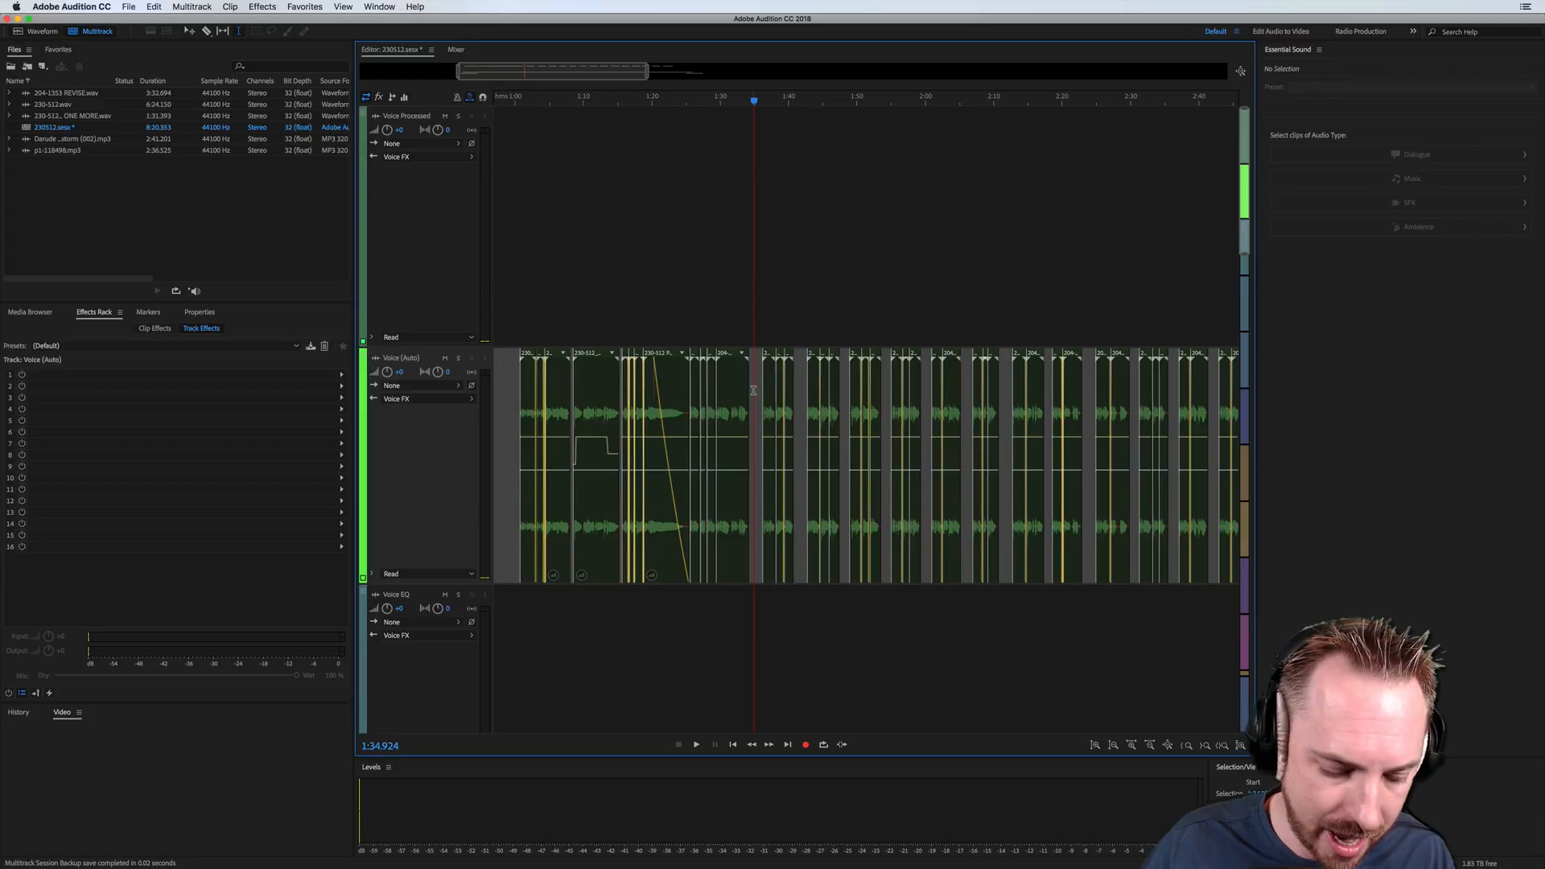